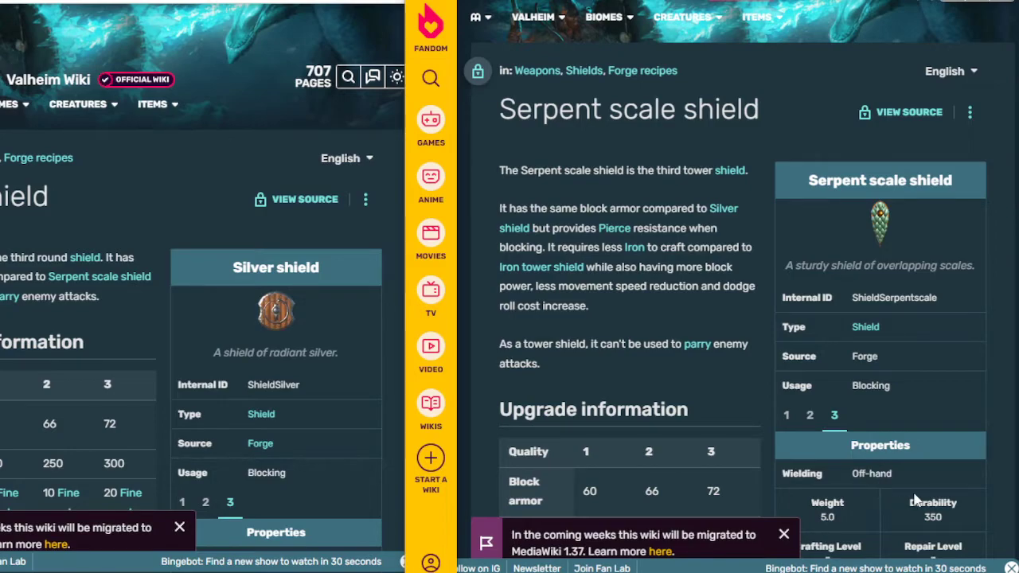
Scroll the Serpent scale shield page down to its Upgrade information table
scroll("down", 3)
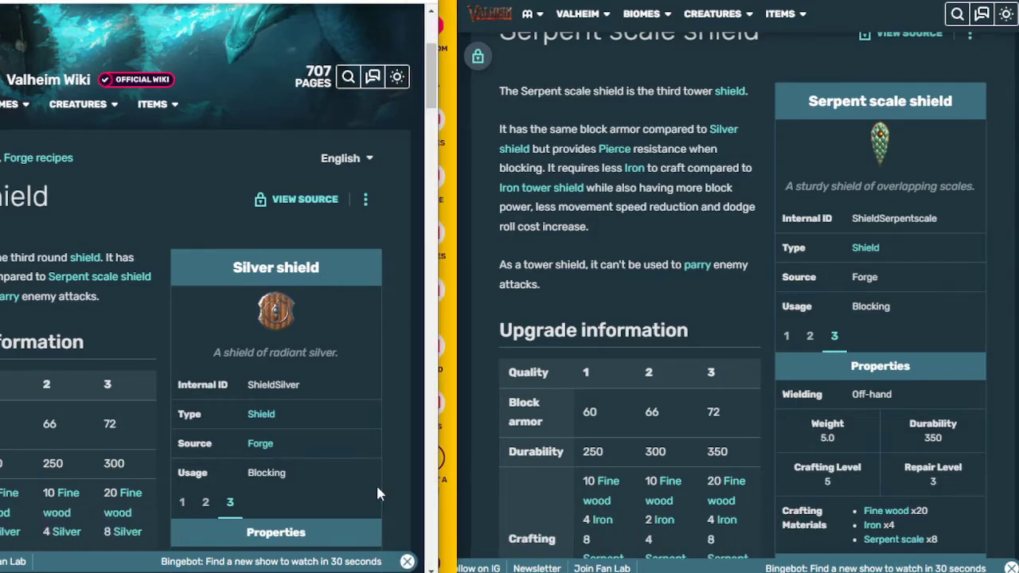
mouse_move(480, 442)
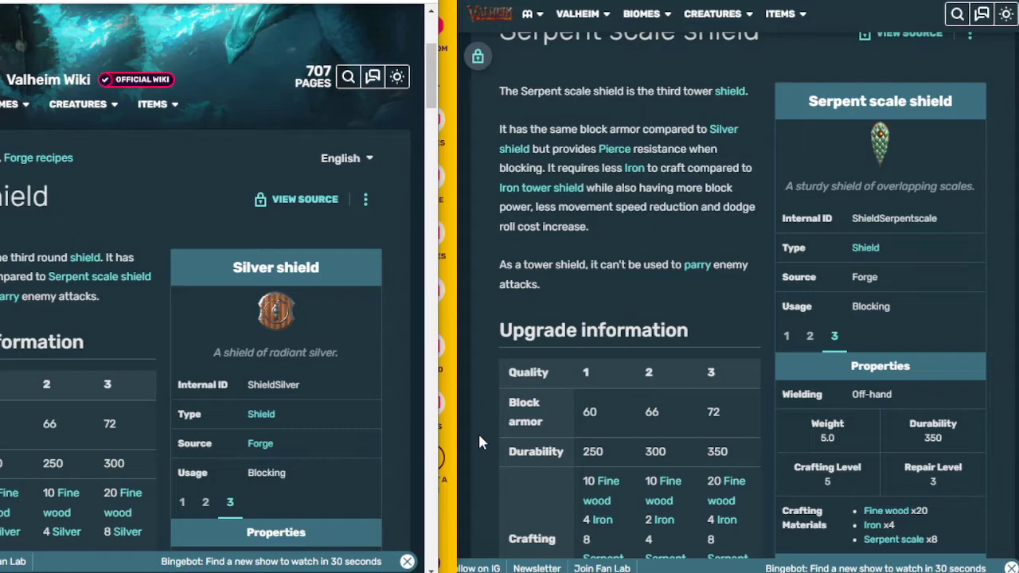
mouse_move(466, 443)
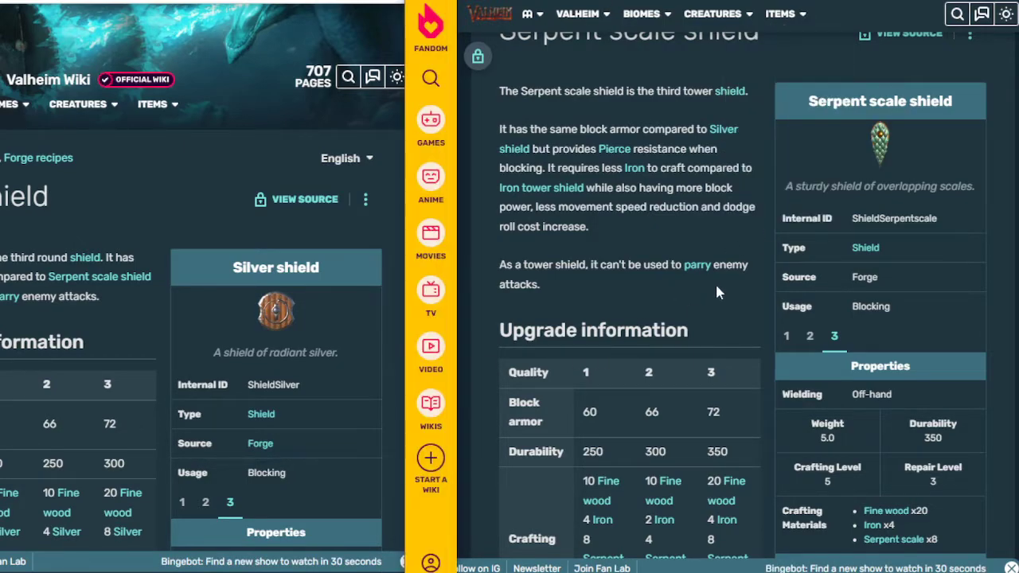
mouse_move(713, 300)
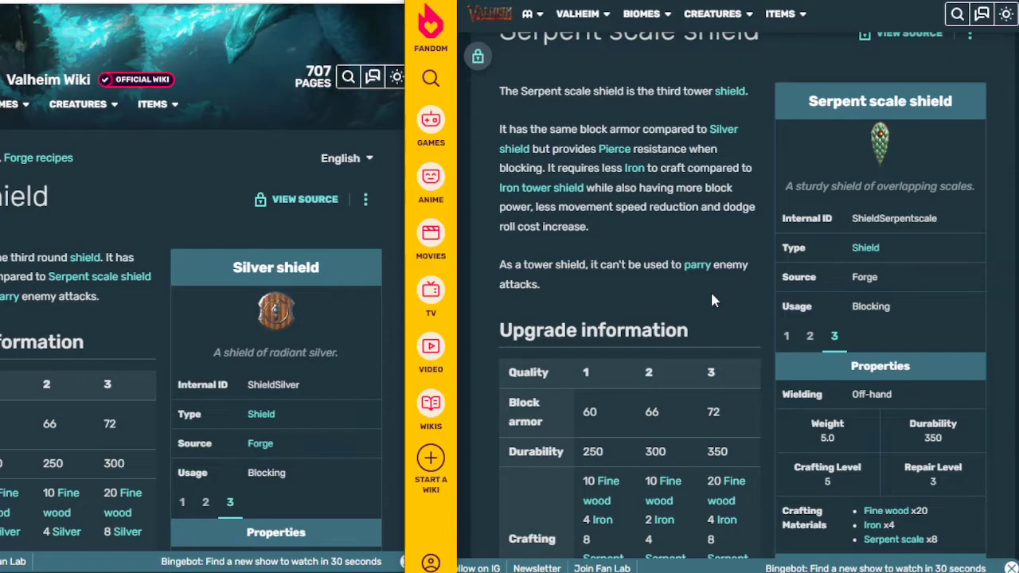
mouse_move(711, 239)
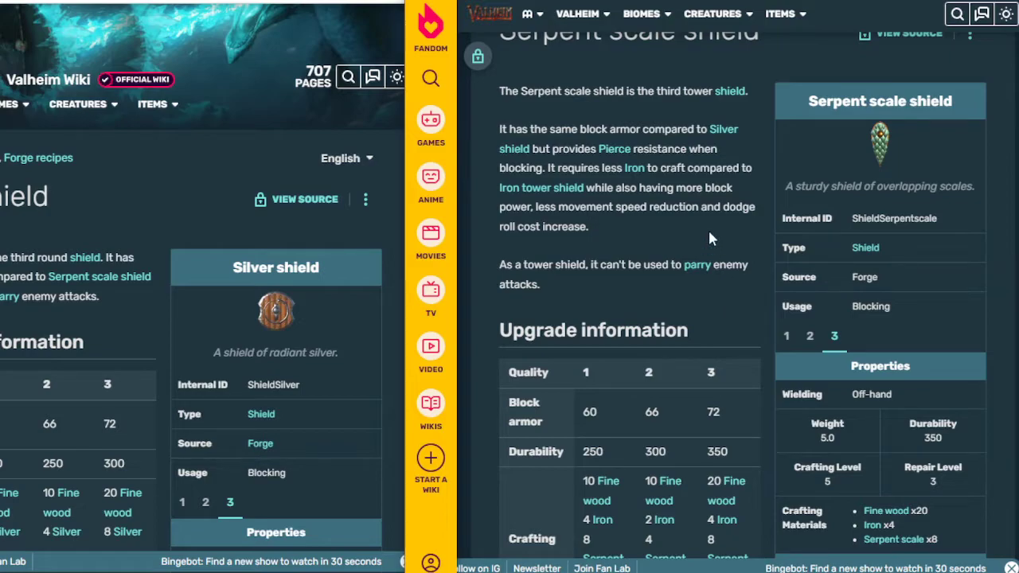
mouse_move(916, 135)
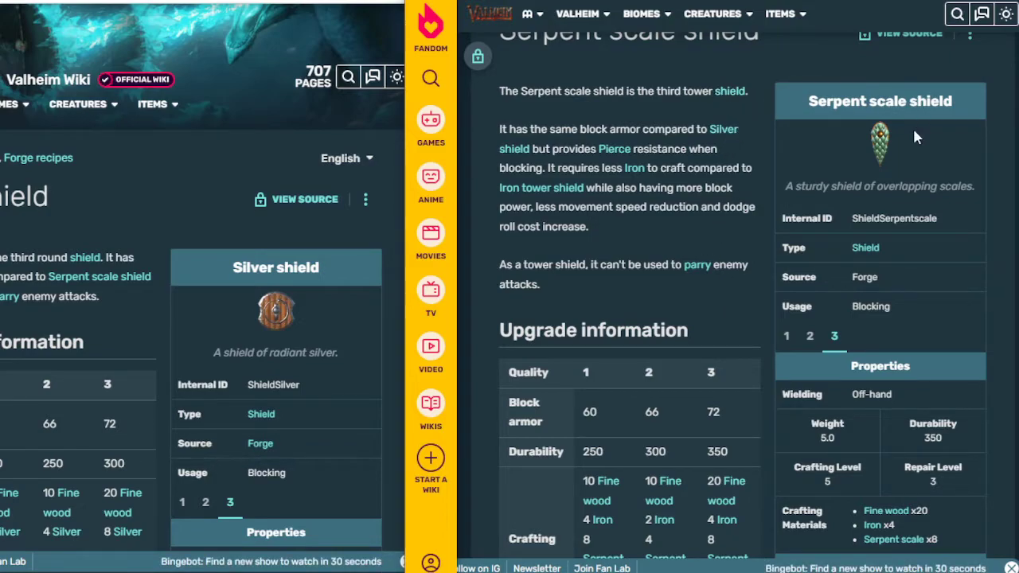
mouse_move(812, 434)
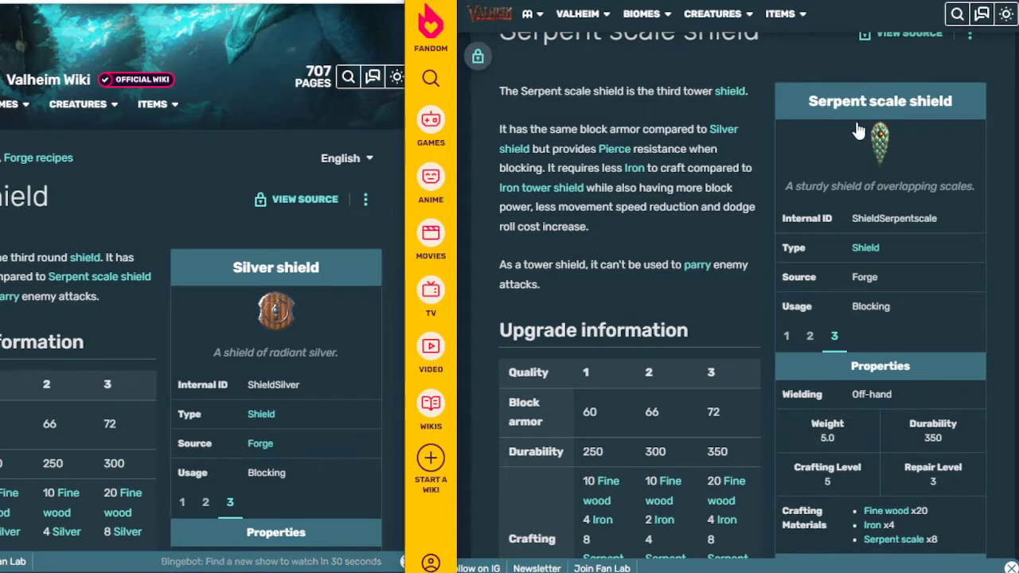
mouse_move(884, 180)
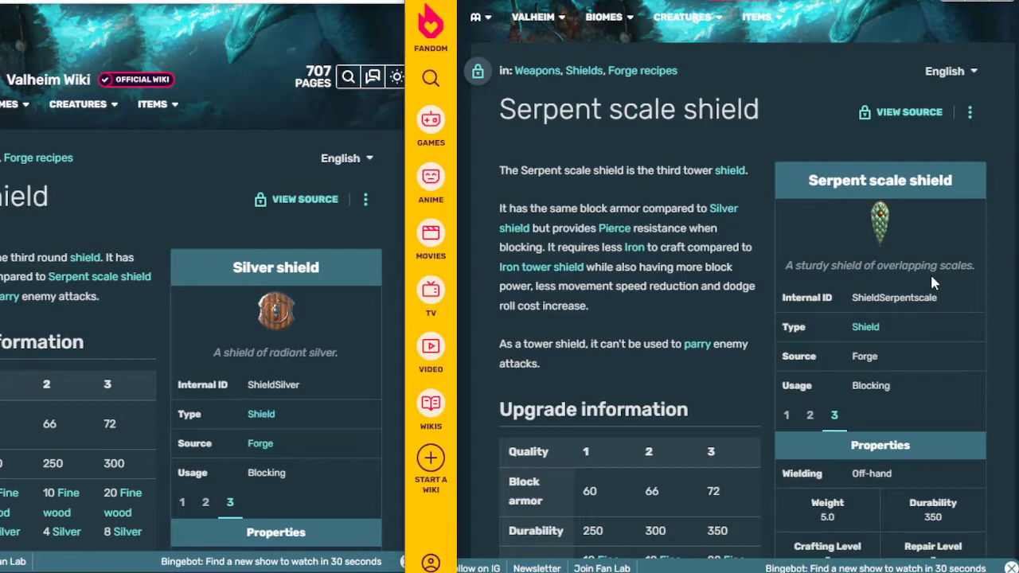
scroll("down", 3)
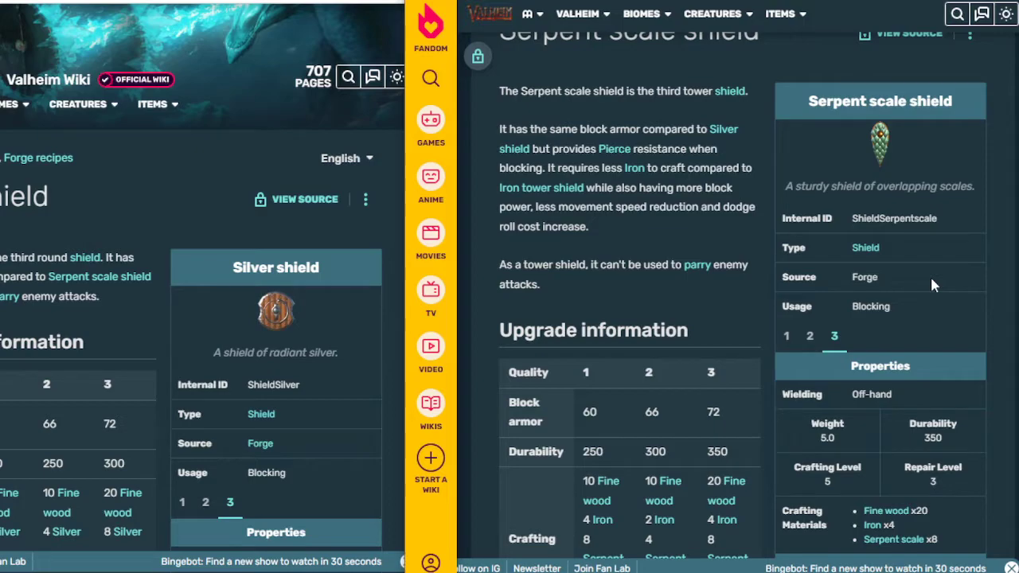
mouse_move(399, 314)
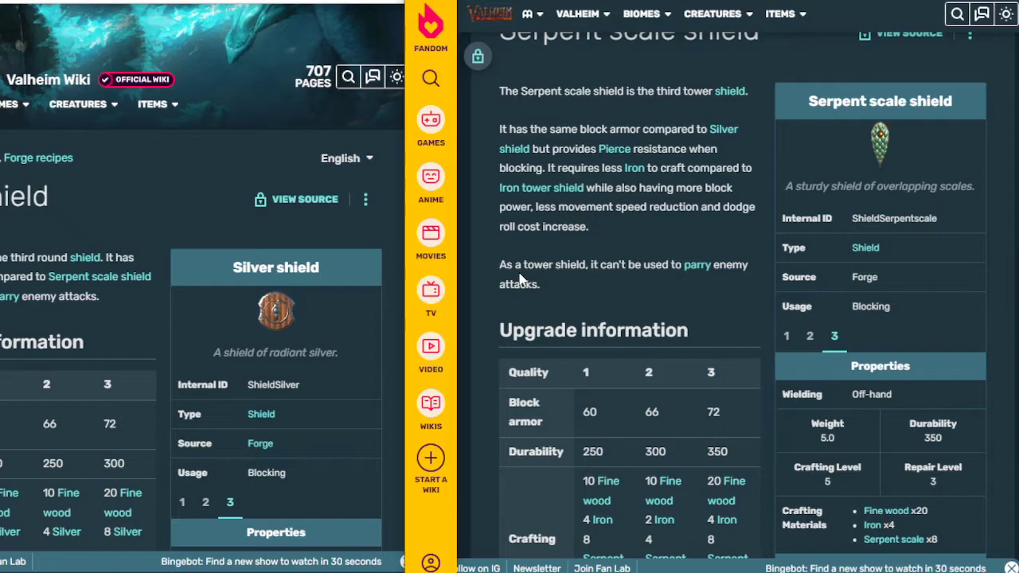
Scroll the Serpent scale shield page to its per-quality crafting costs and blocking stats
scroll("down", 3)
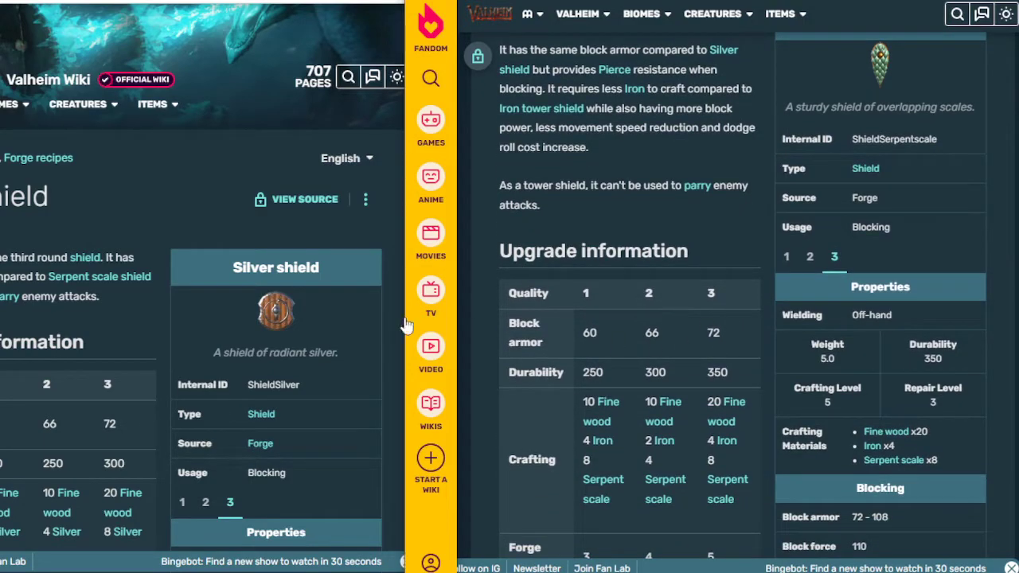
mouse_move(643, 349)
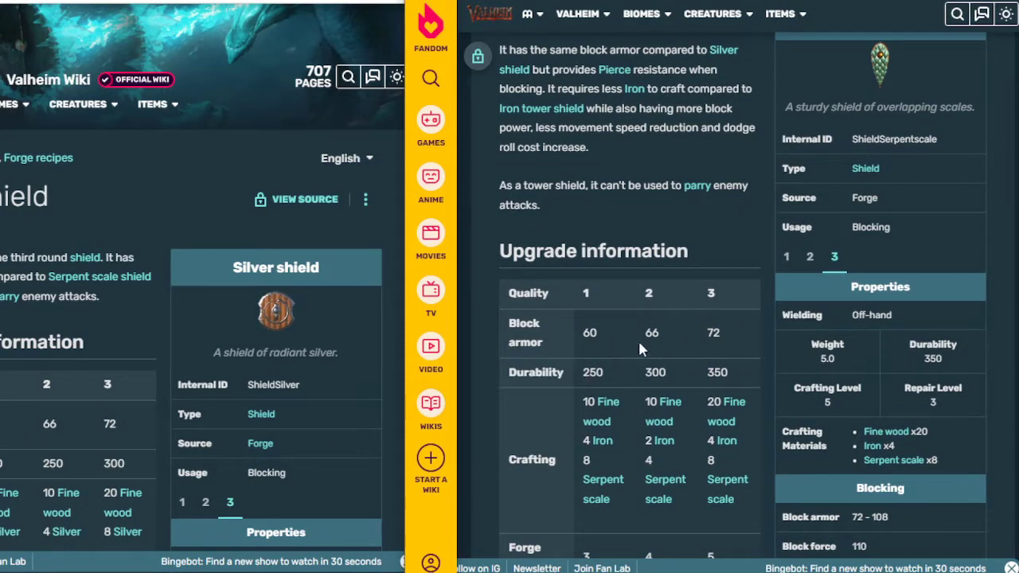
mouse_move(710, 332)
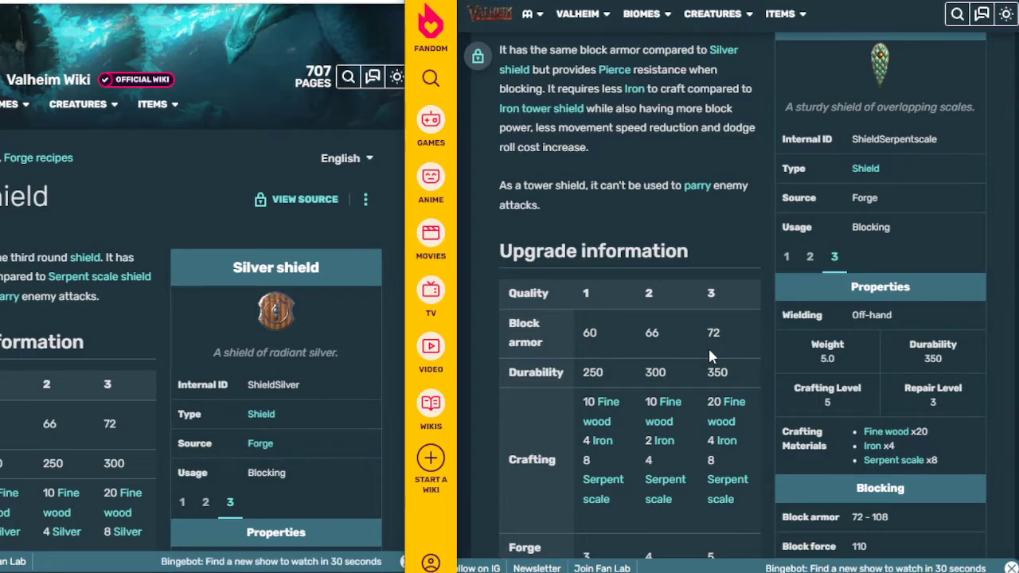
scroll("down", 3)
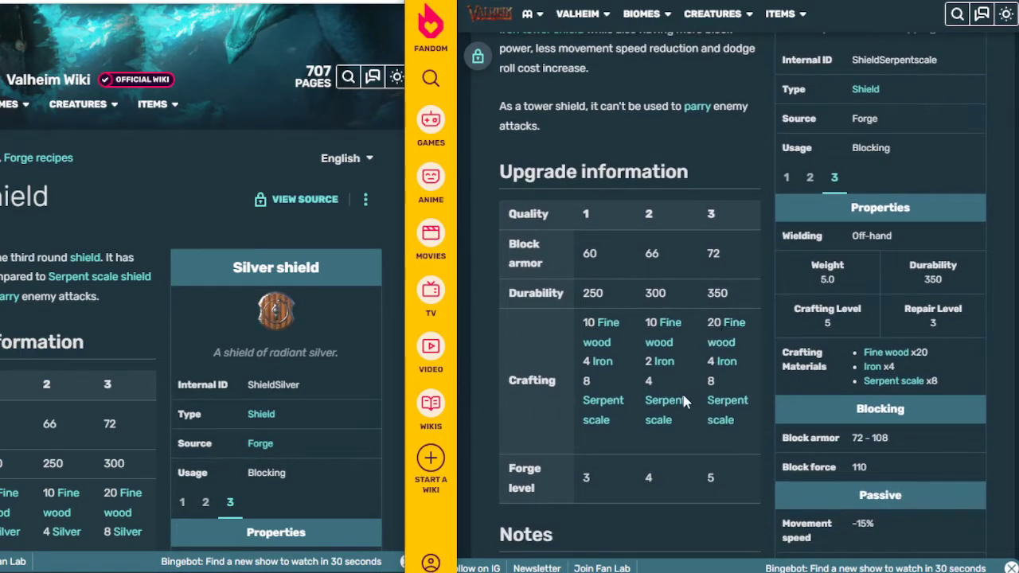
mouse_move(643, 484)
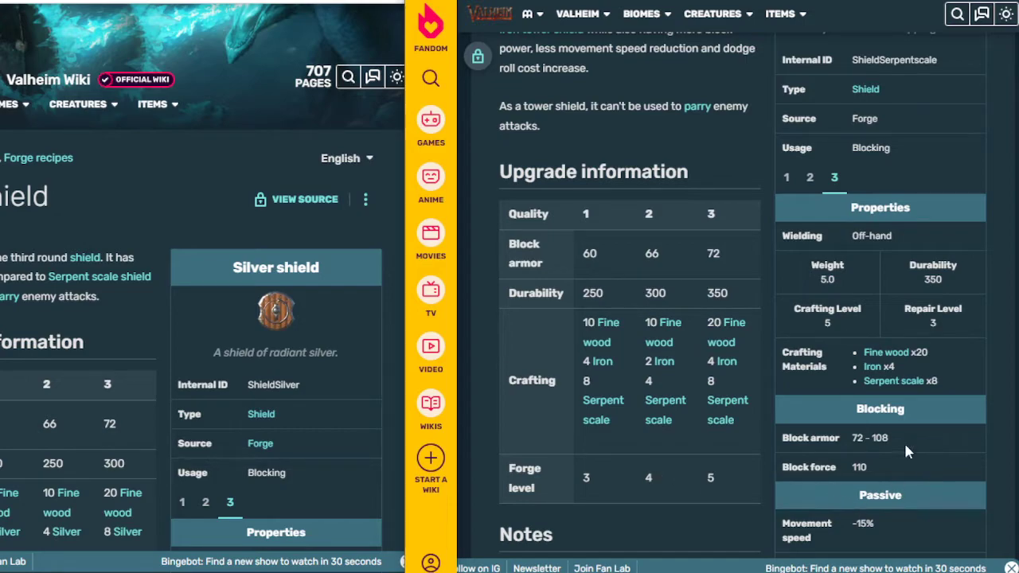
mouse_move(832, 560)
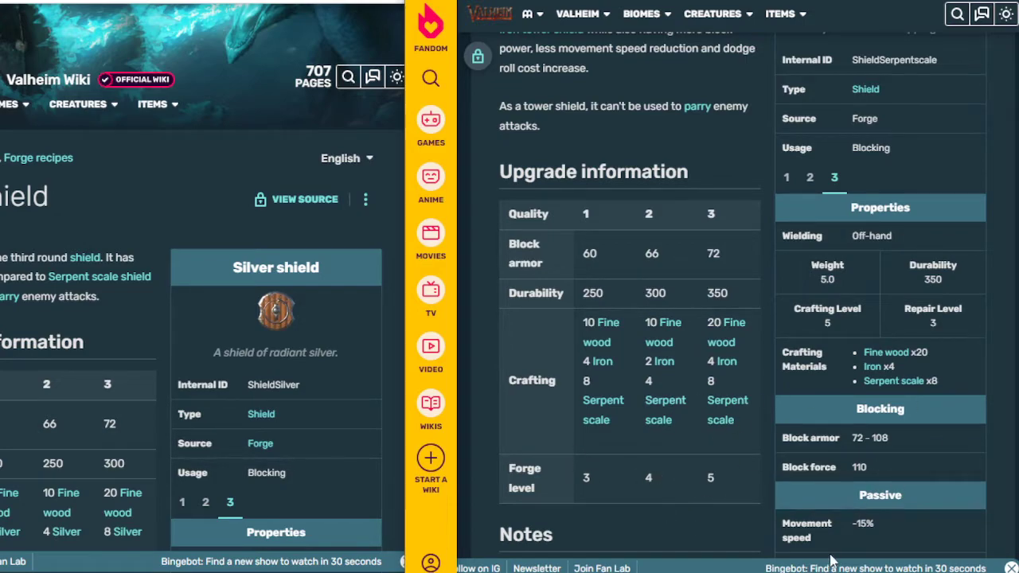
double_click(862, 523)
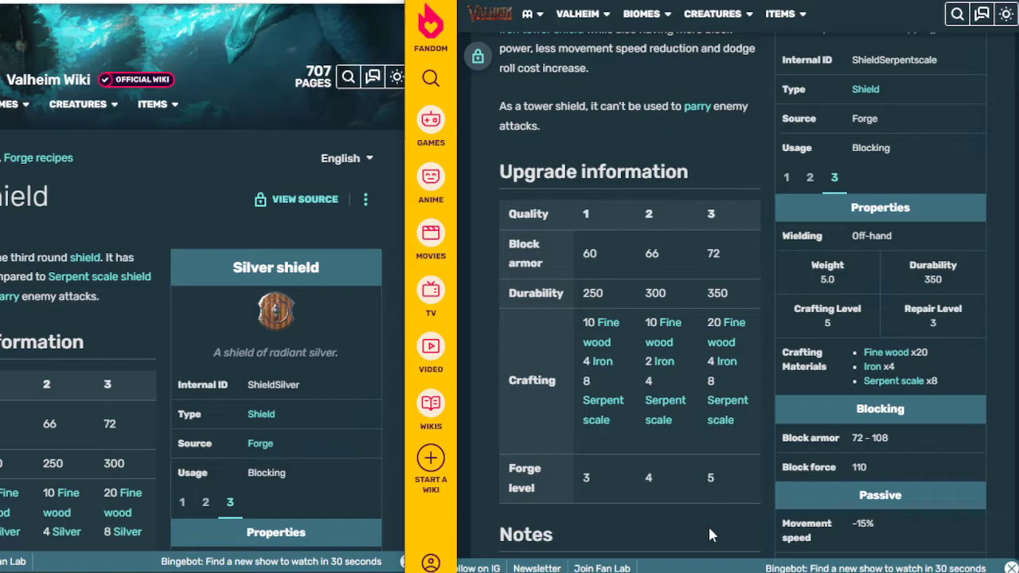
scroll("down", 3)
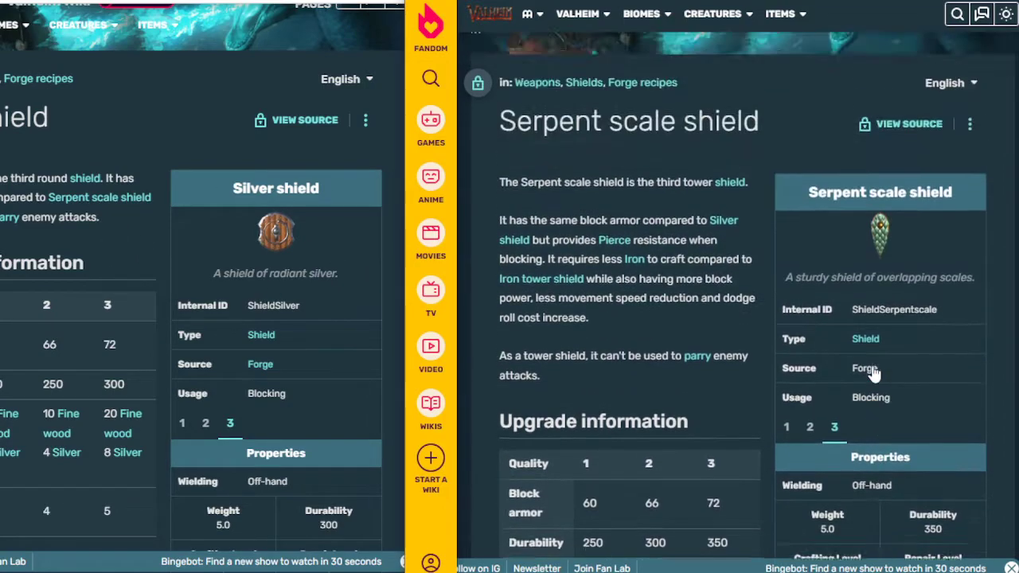
scroll("down", 3)
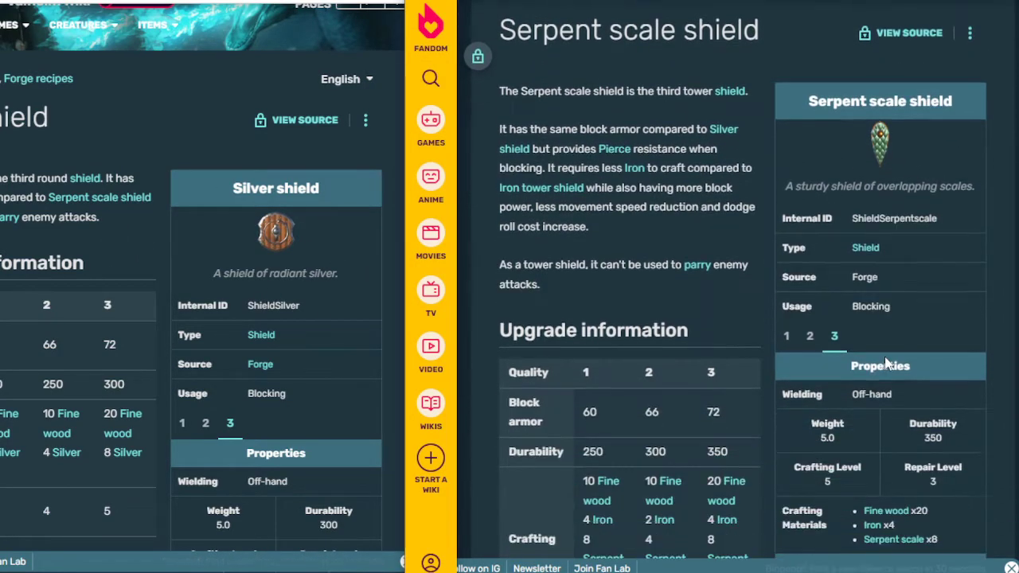
scroll("down", 3)
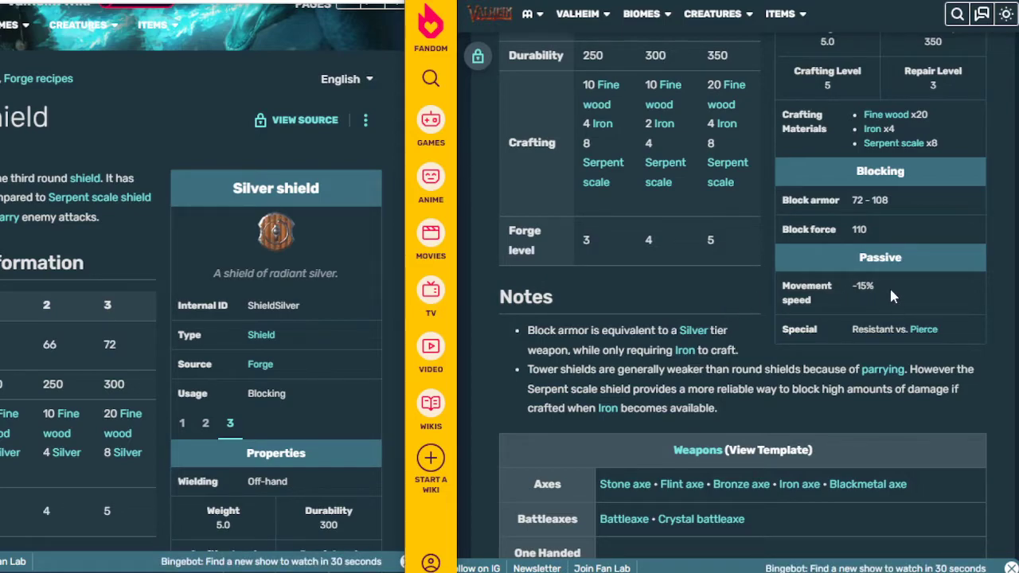
mouse_move(860, 360)
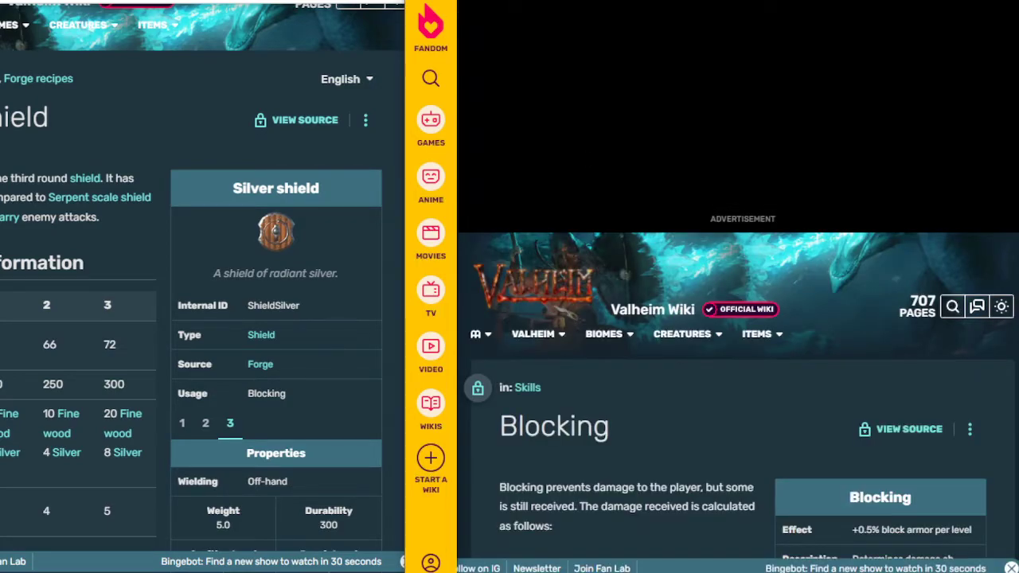
Scroll down the Serpent scale shield page beside the Silver shield page
scroll("down", 3)
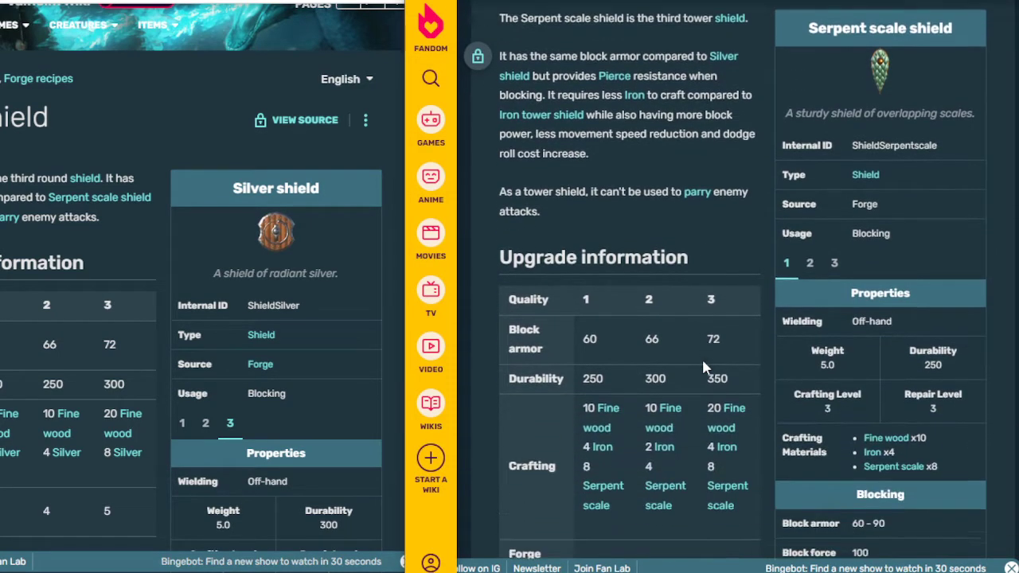
Show the Serpent scale shield's quality-3 stats: durability 350, block armor 72–108, block force 110
scroll("down", 3)
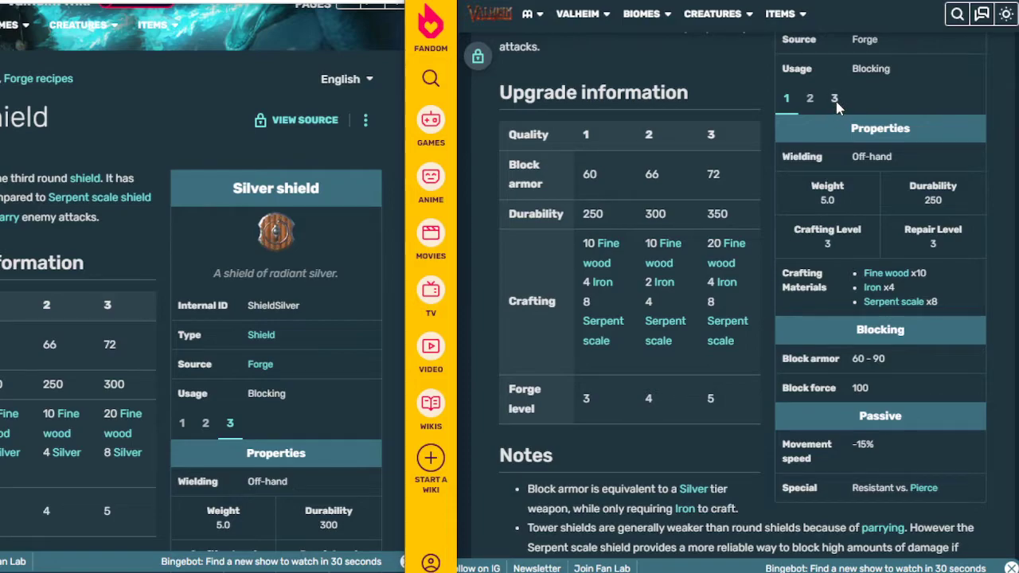
left_click(834, 98)
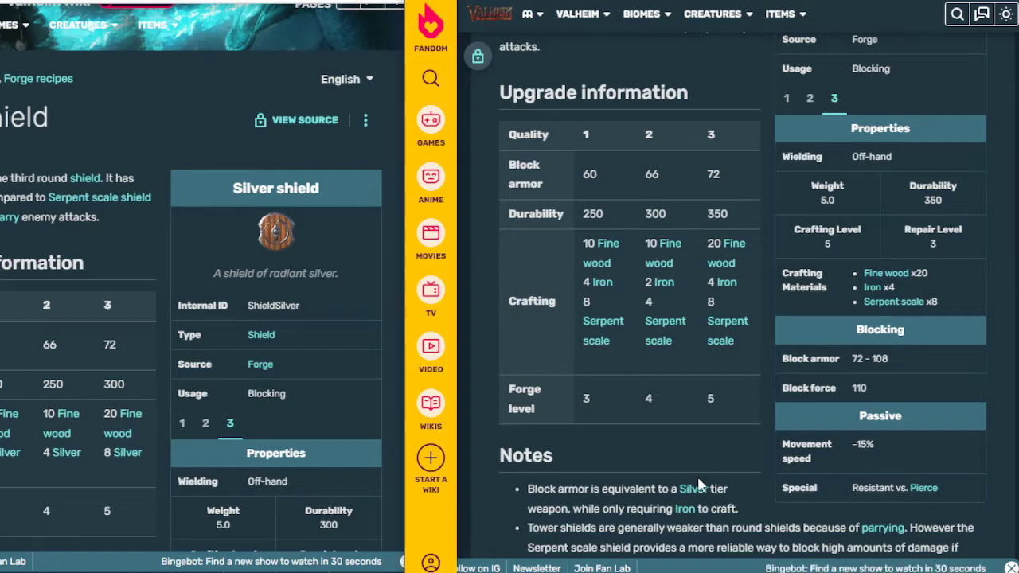
mouse_move(681, 462)
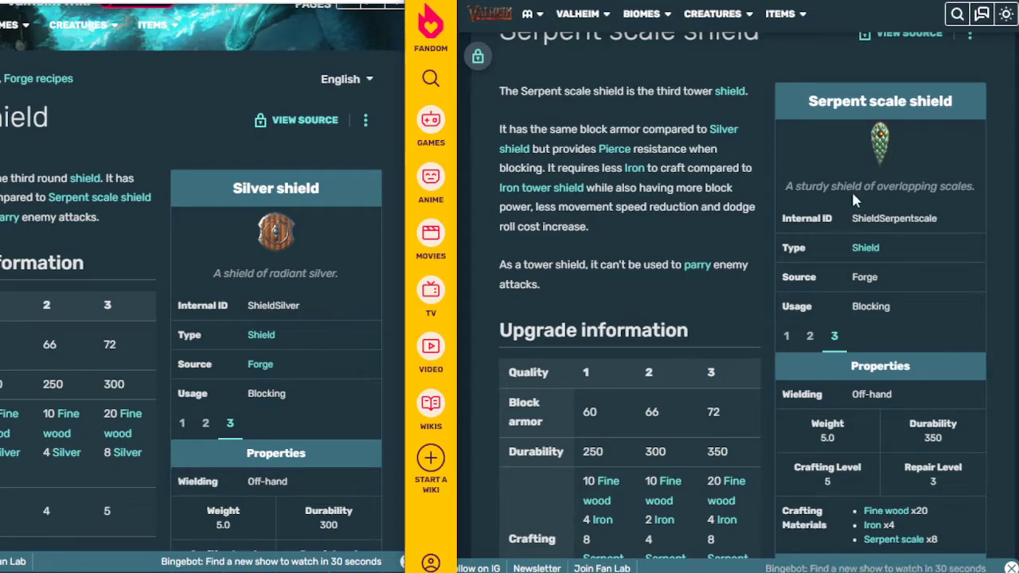
mouse_move(880, 177)
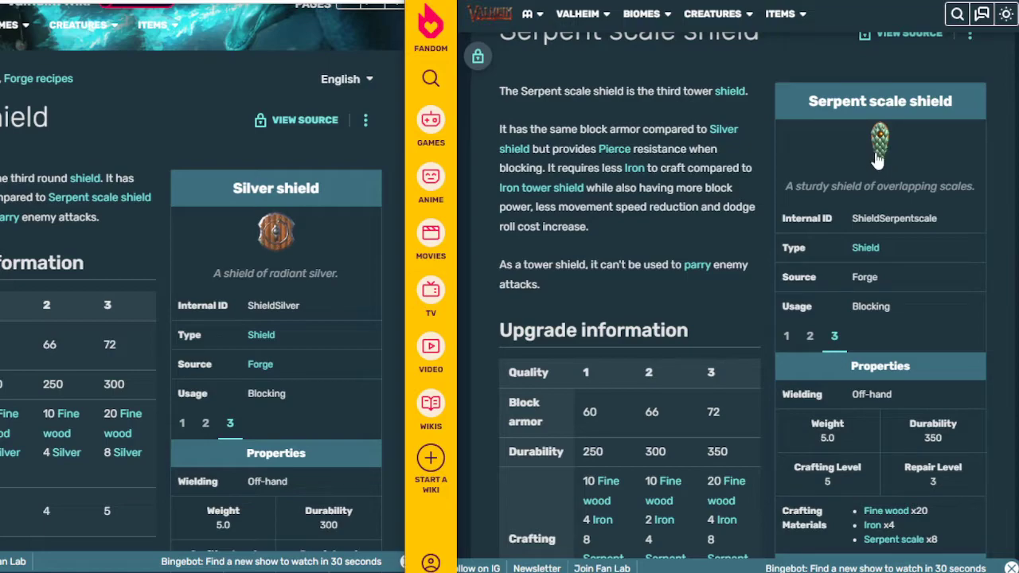
mouse_move(892, 150)
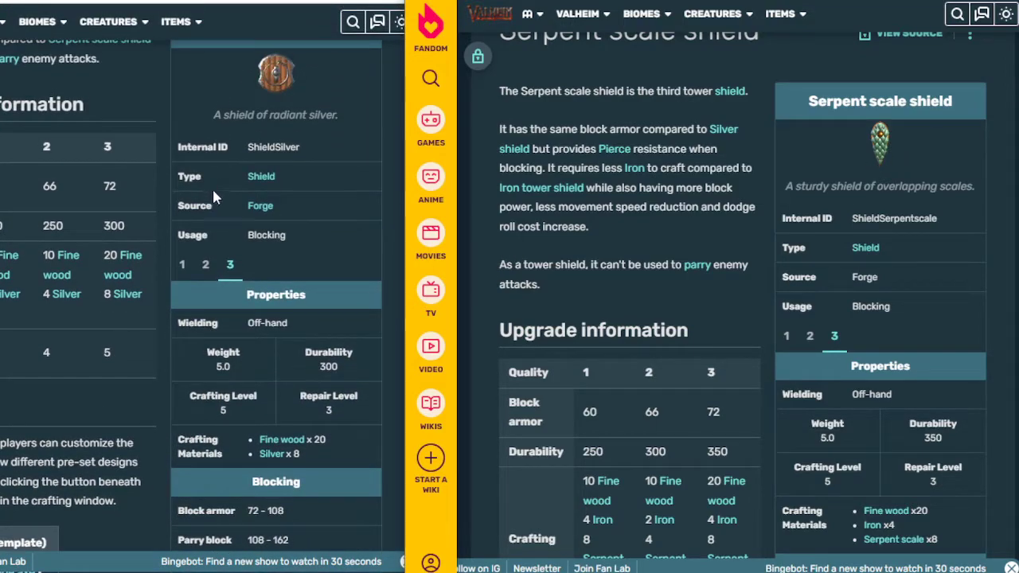
mouse_move(87, 16)
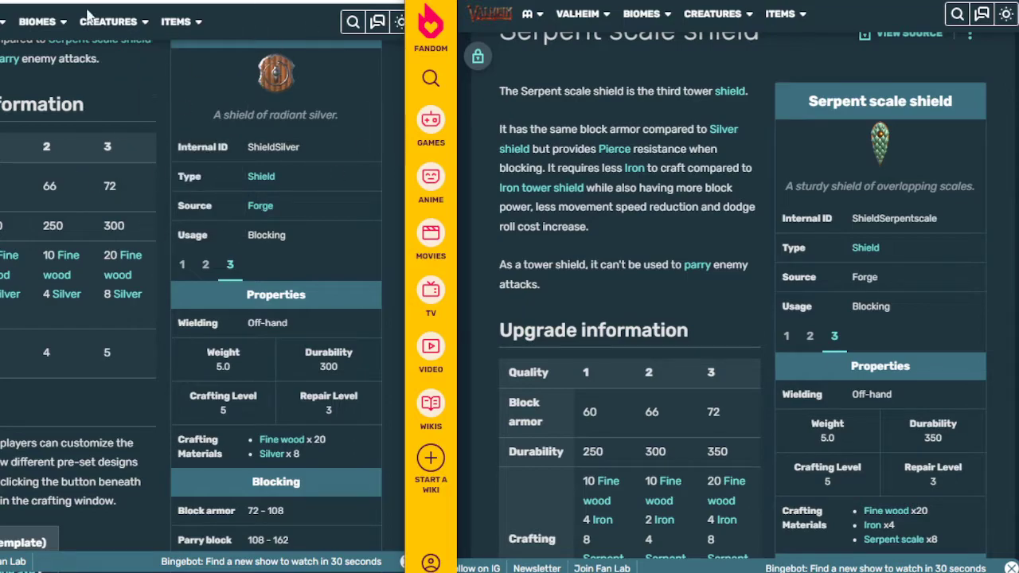
mouse_move(926, 243)
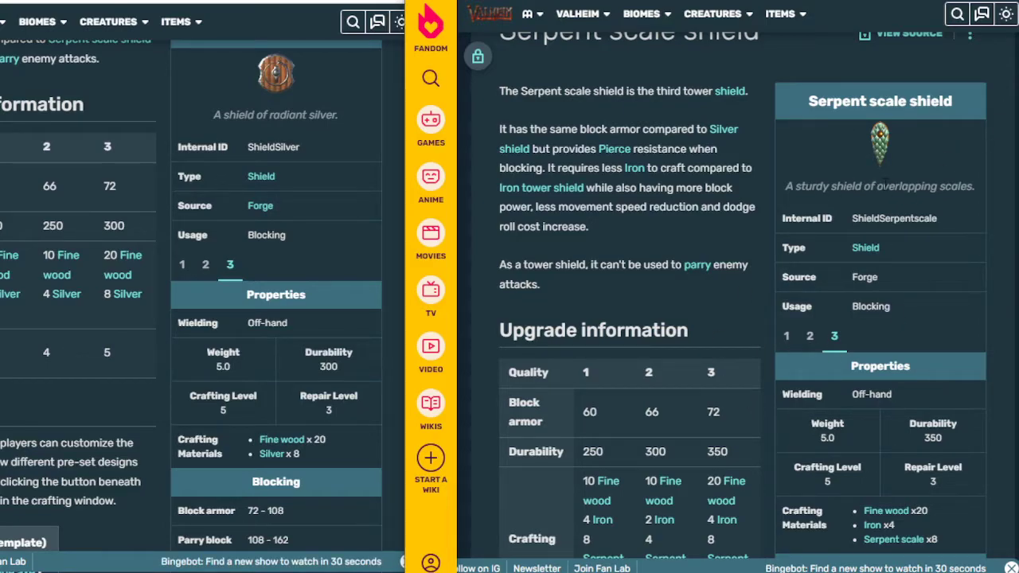
mouse_move(253, 63)
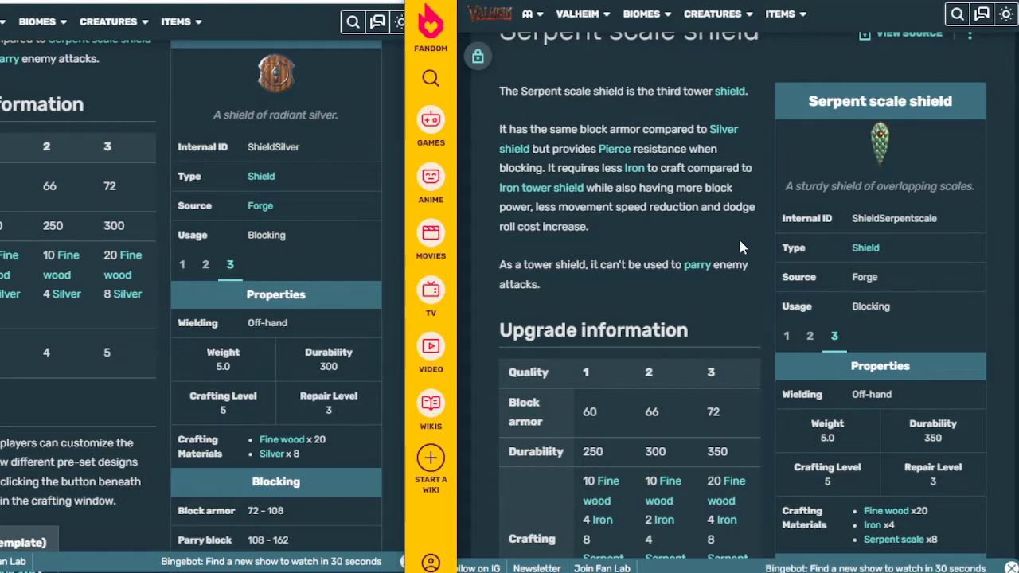
mouse_move(754, 243)
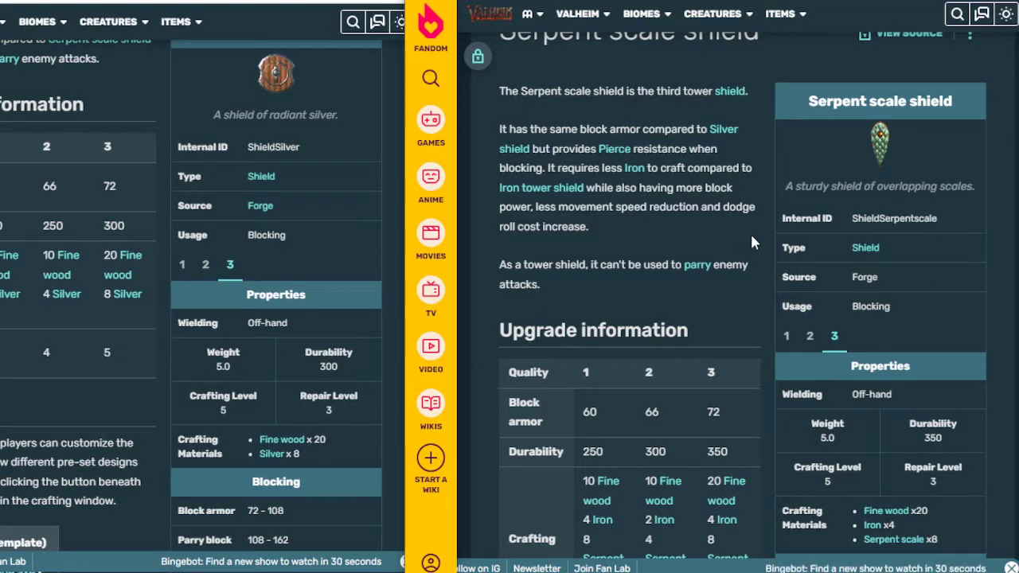
mouse_move(888, 155)
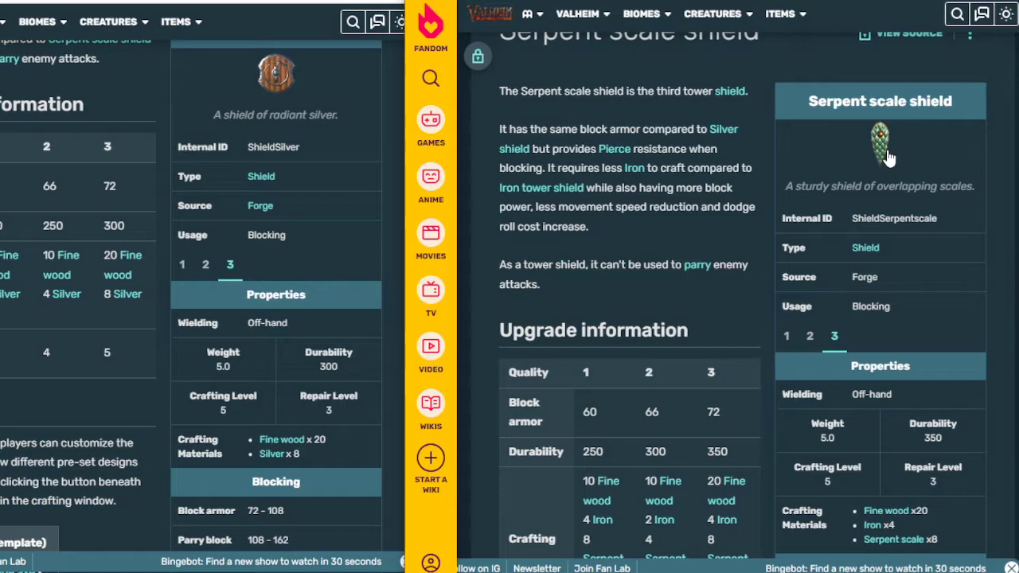